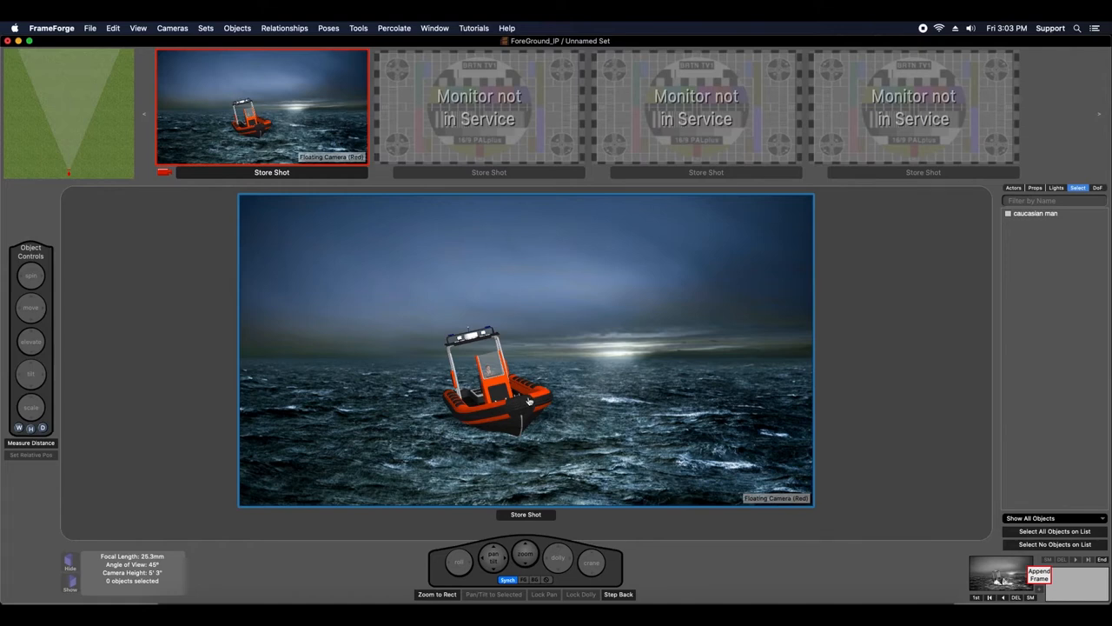
Select the orange boat in the camera view so its manipulation handles appear.
click(496, 391)
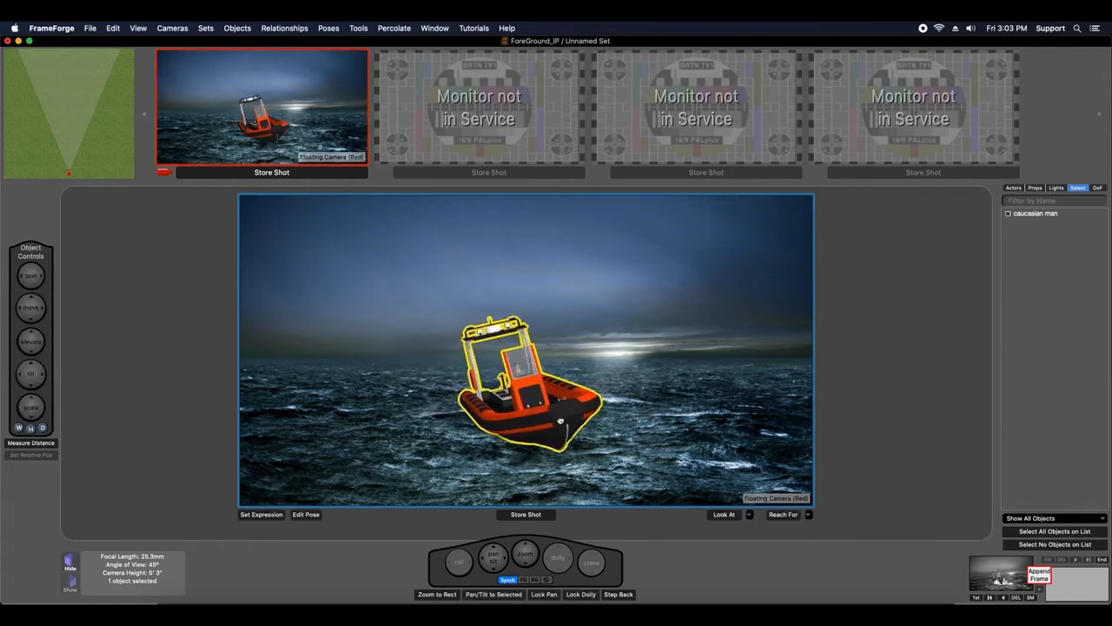
click(522, 391)
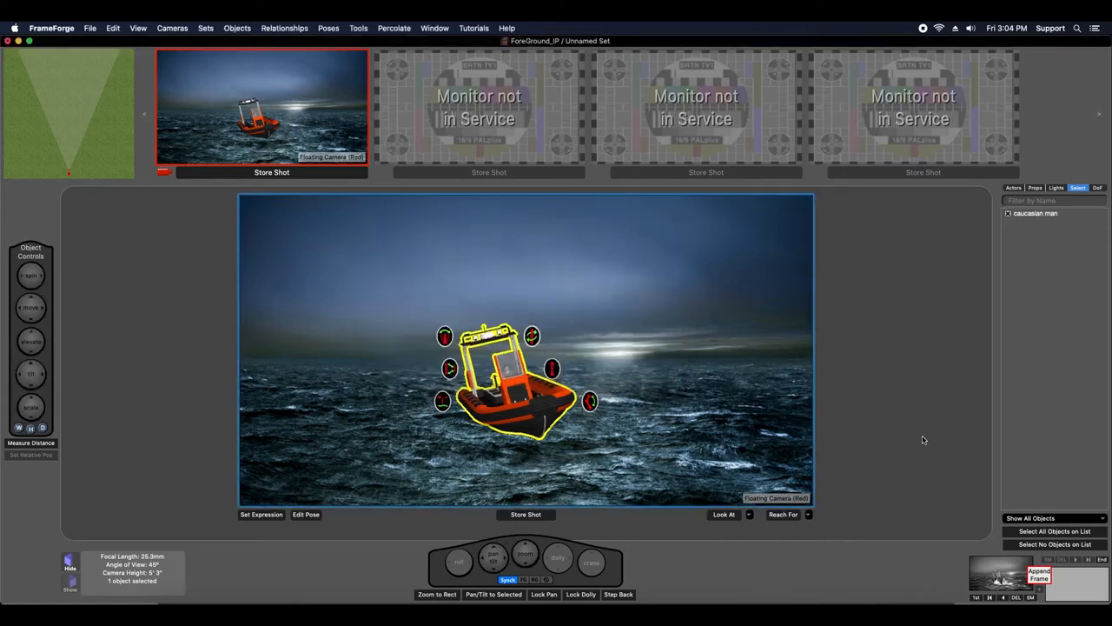
Add bow wave.png as a Foreground Image Plate and suppress the special-object warning.
click(1036, 188)
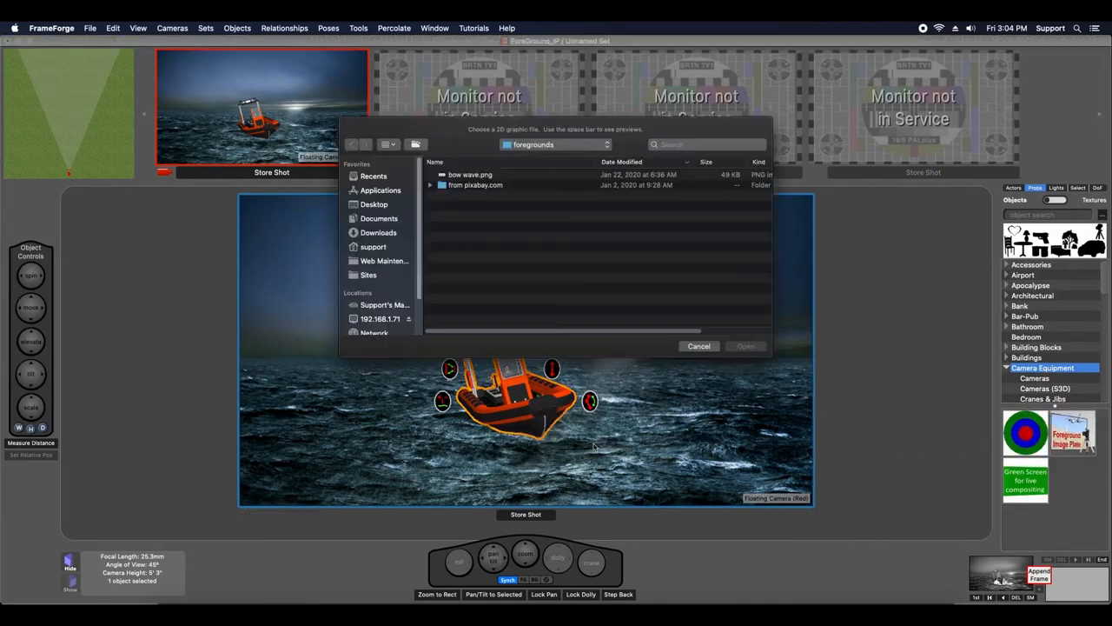
click(469, 173)
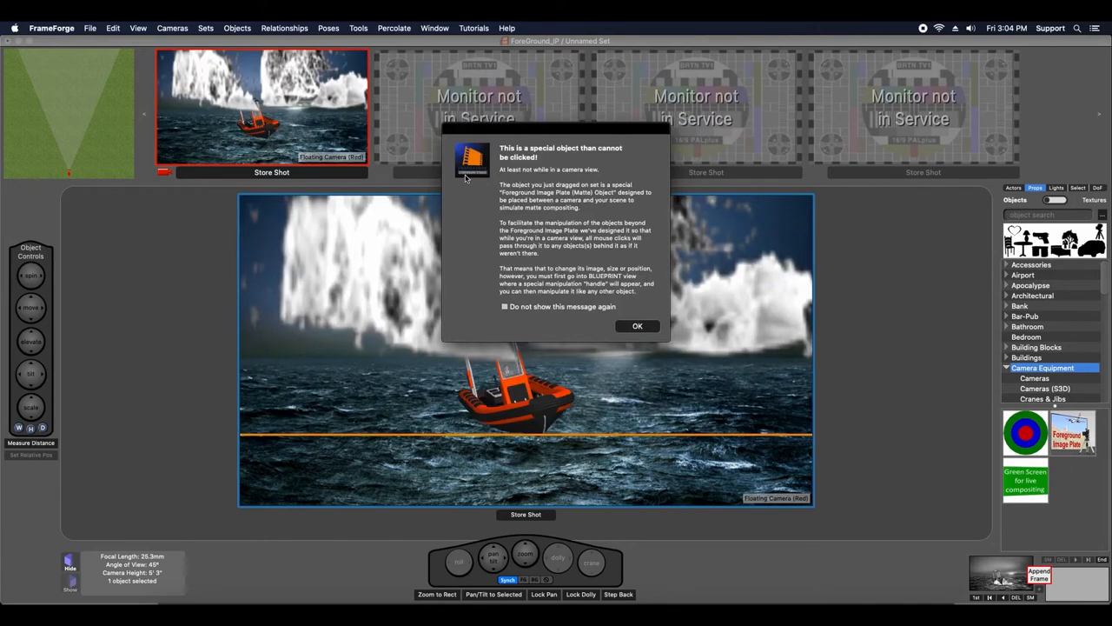
click(504, 306)
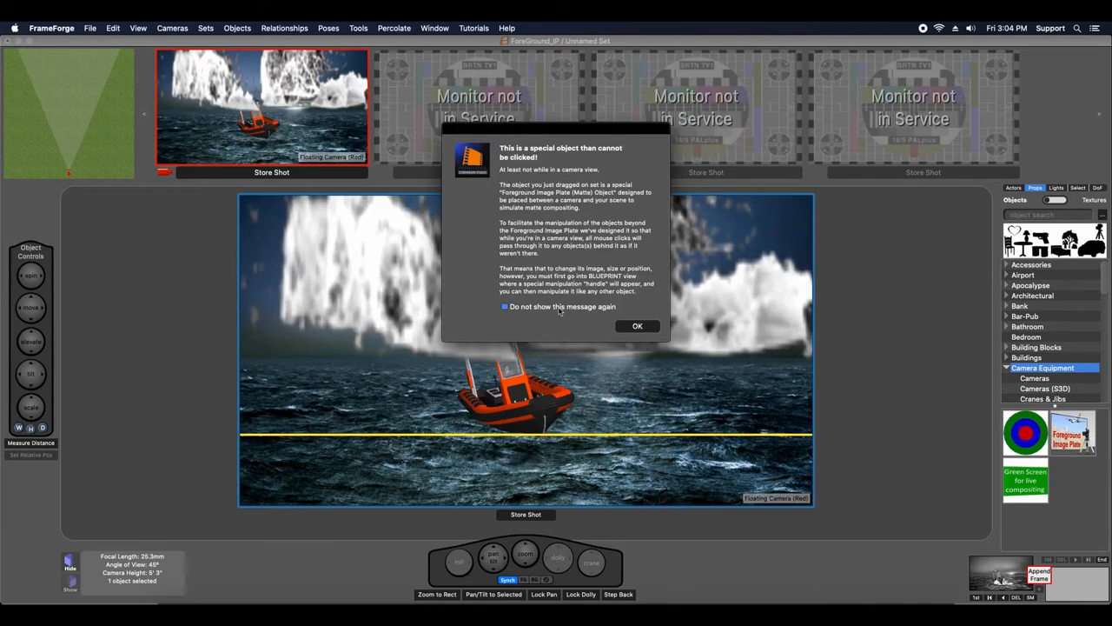
click(636, 326)
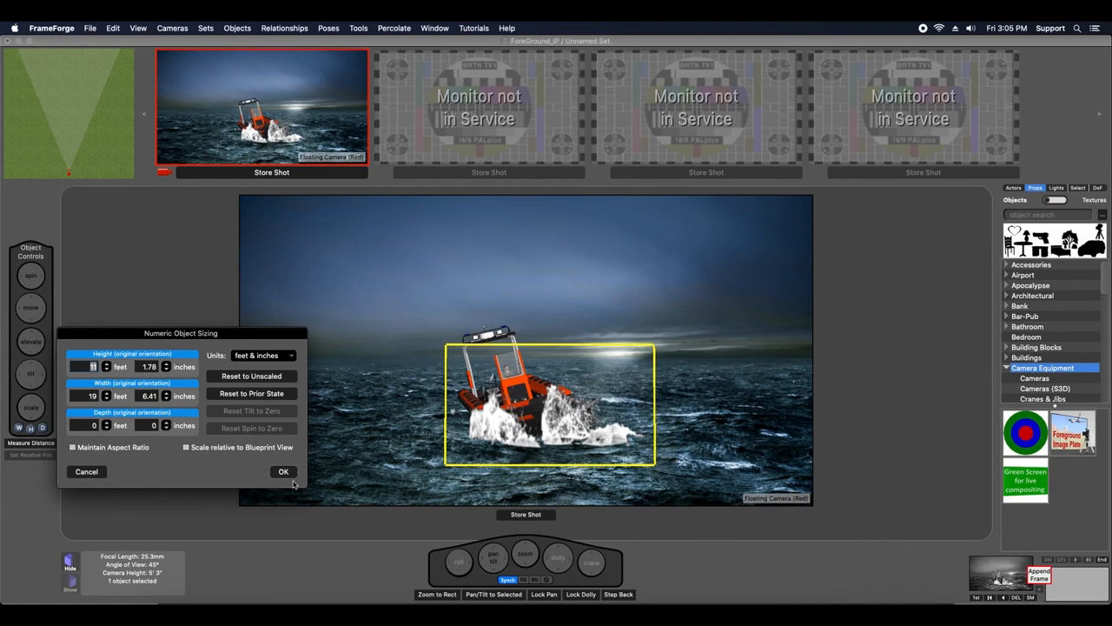
Apply the new plate size and deselect it, leaving spray in front of the boat.
click(284, 471)
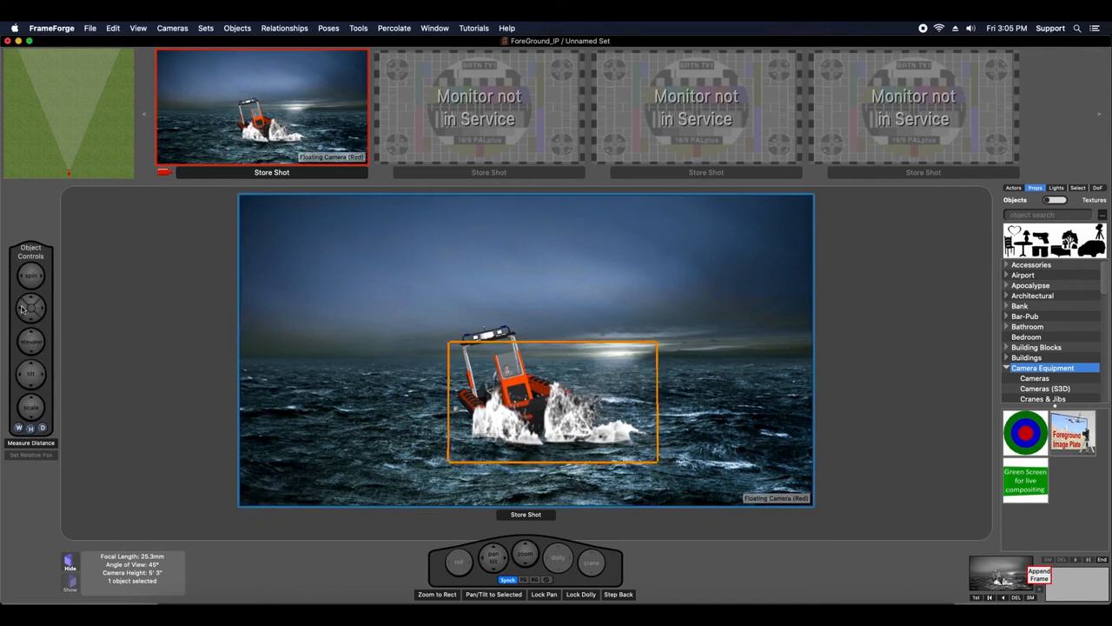
click(820, 515)
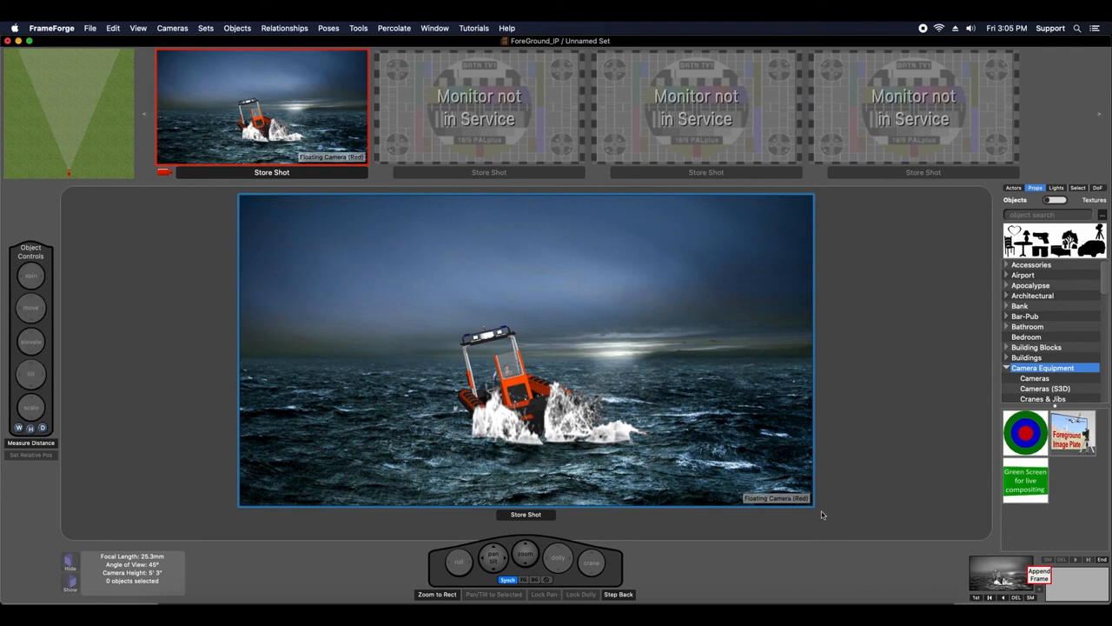